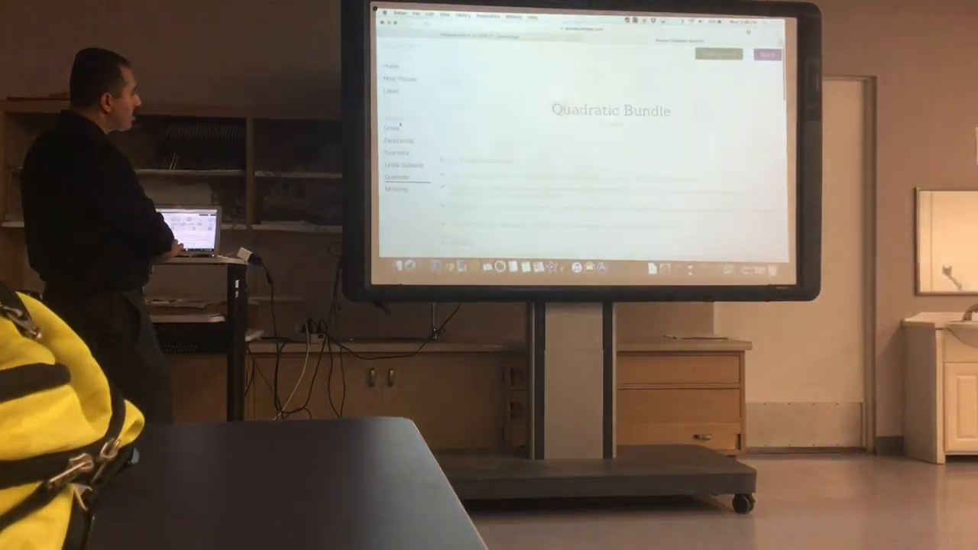
# - Scroll the Desmos homepage down to the Staff Picks and Recently Saved Graphs galleries
pyautogui.scroll(-3)
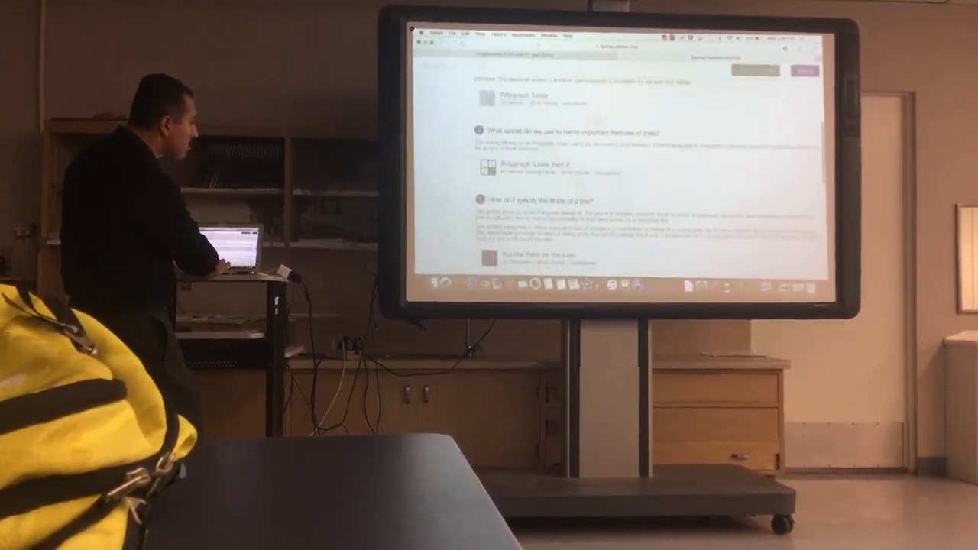
pyautogui.scroll(-3)
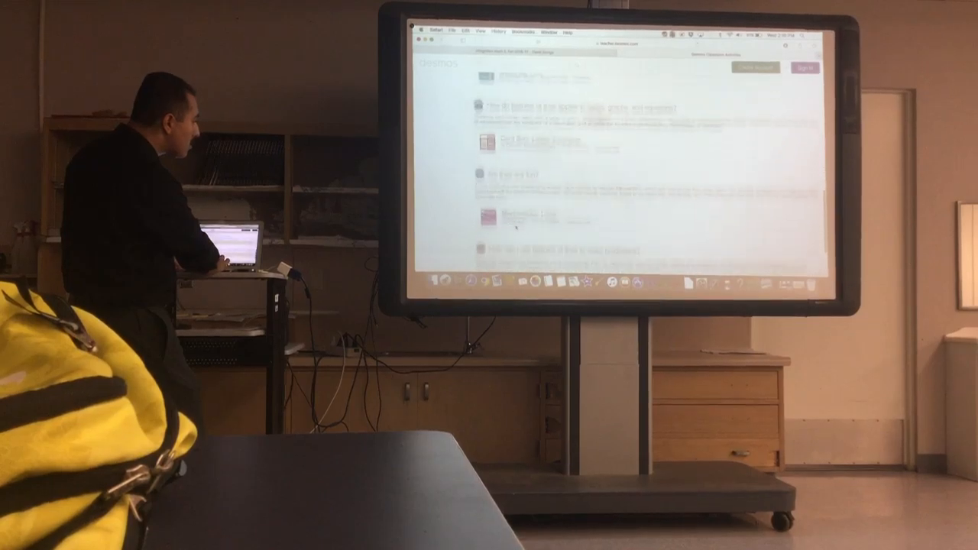
pyautogui.scroll(-3)
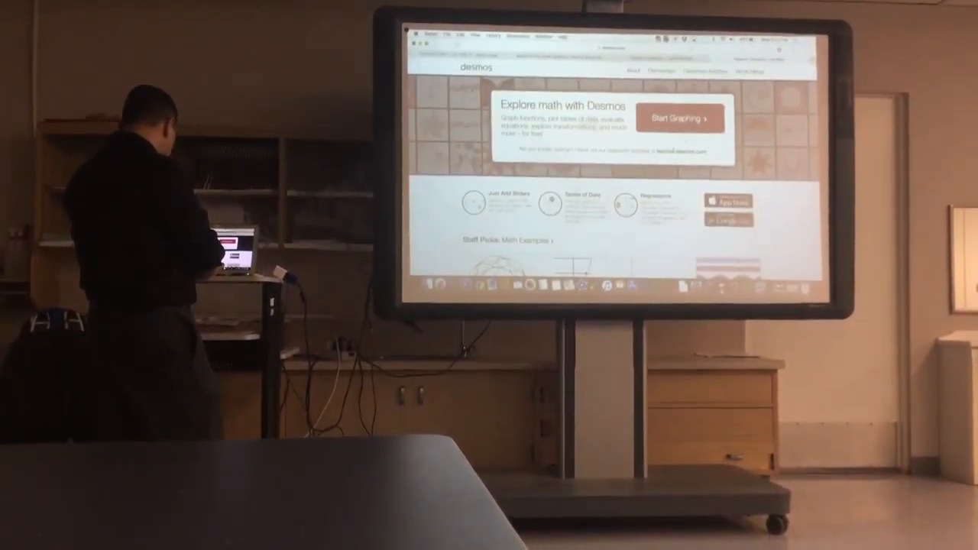
pyautogui.click(679, 119)
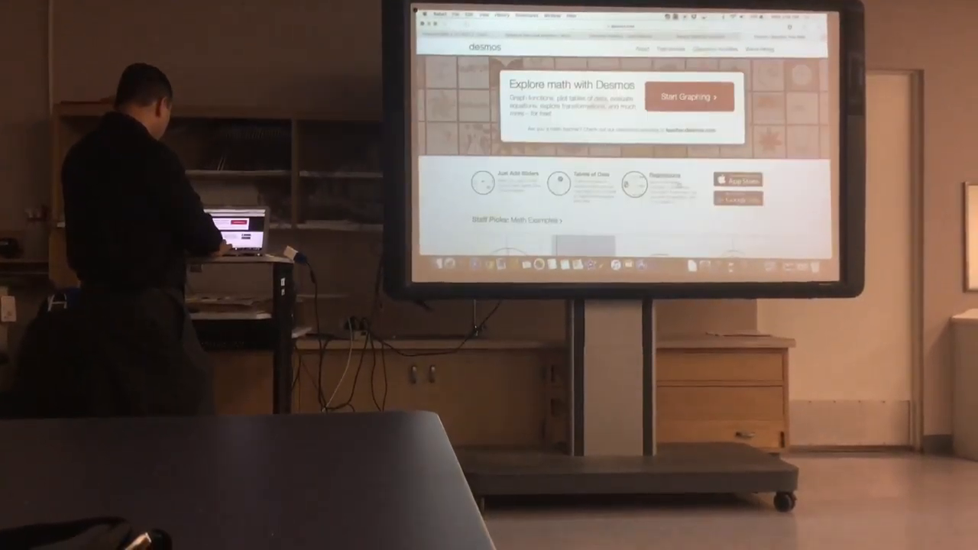
pyautogui.scroll(-3)
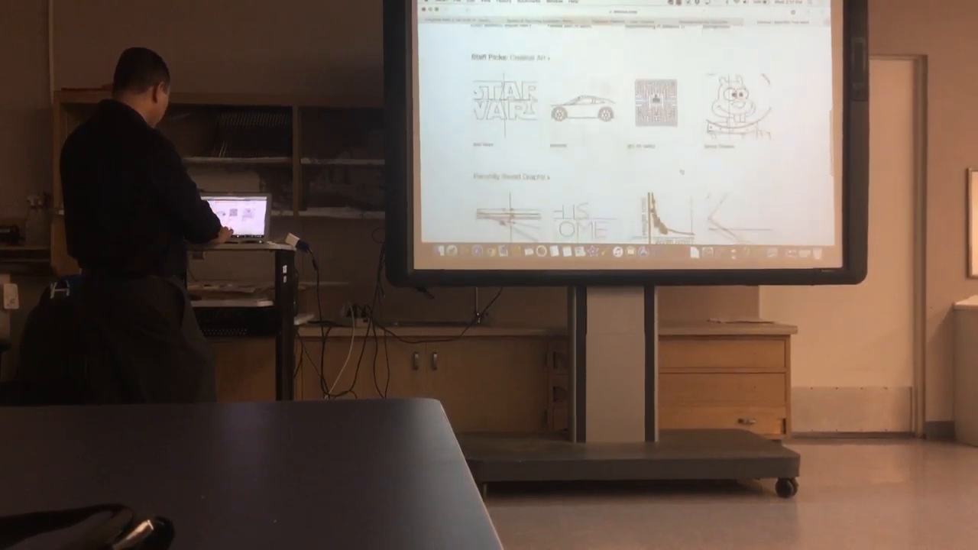
pyautogui.scroll(-3)
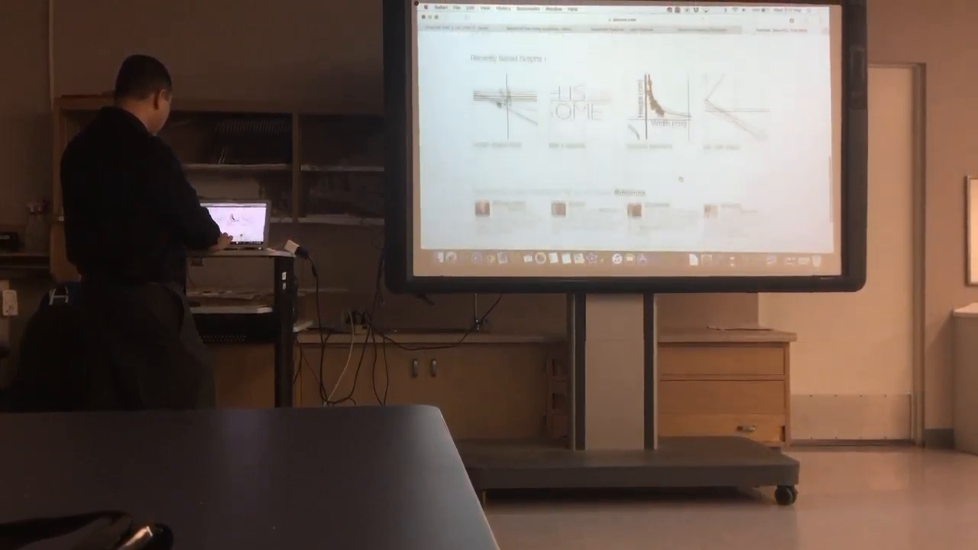